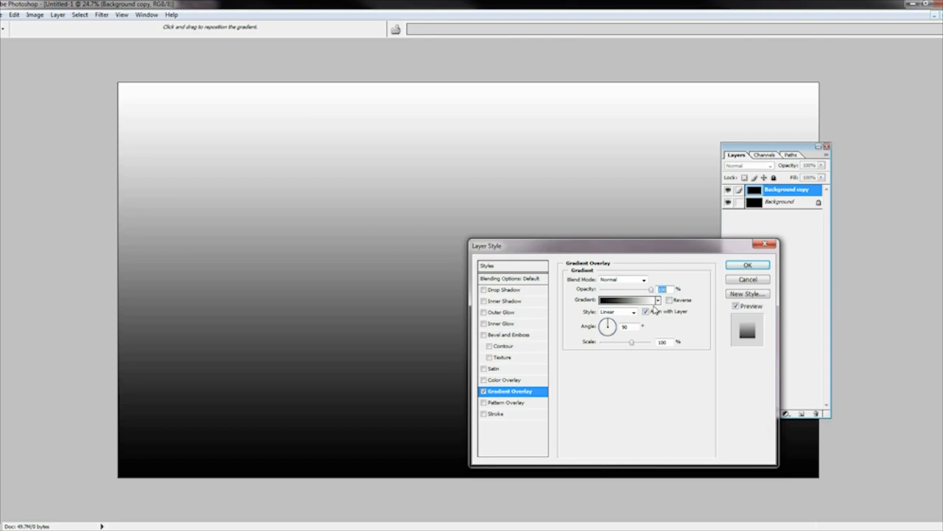
Step: Move the gradient's black stop so the lower canvas turns solid black sooner
{"action": "left_click", "coordinate": [624, 300]}
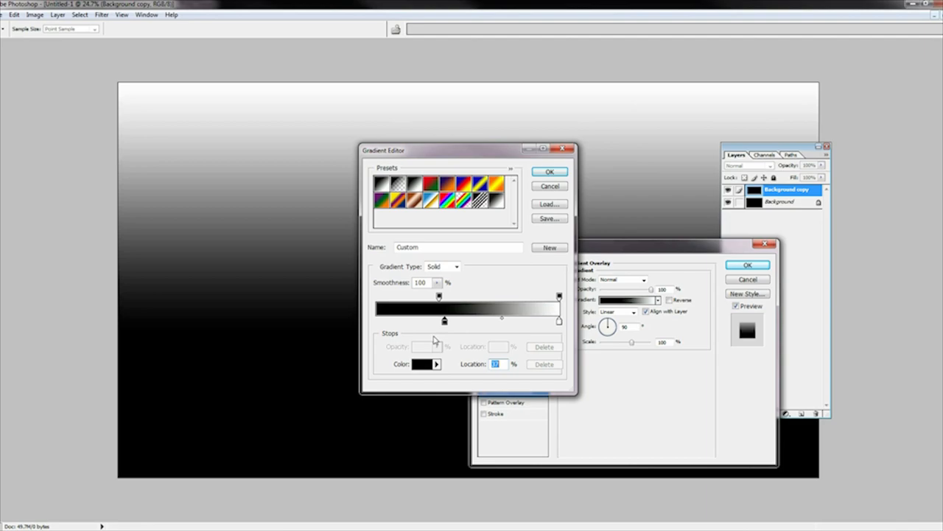
{"action": "left_click", "coordinate": [549, 171]}
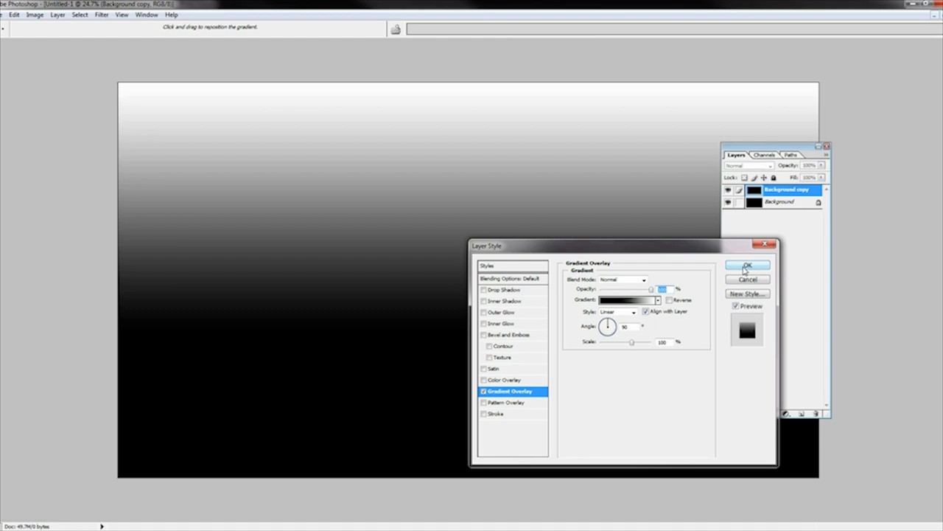
Step: Apply the gradient overlay and erase soft cloudy patches into the upper water
{"action": "left_click", "coordinate": [747, 265]}
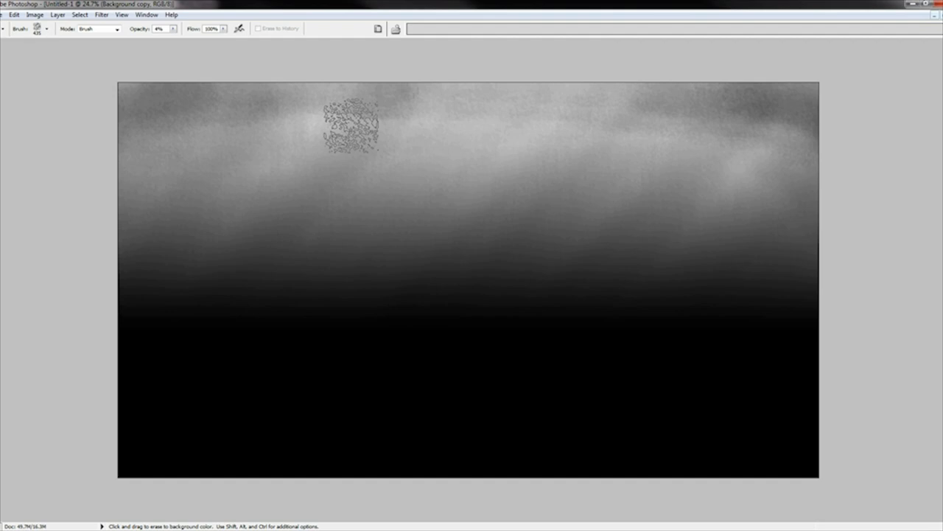
{"action": "left_click", "coordinate": [101, 14]}
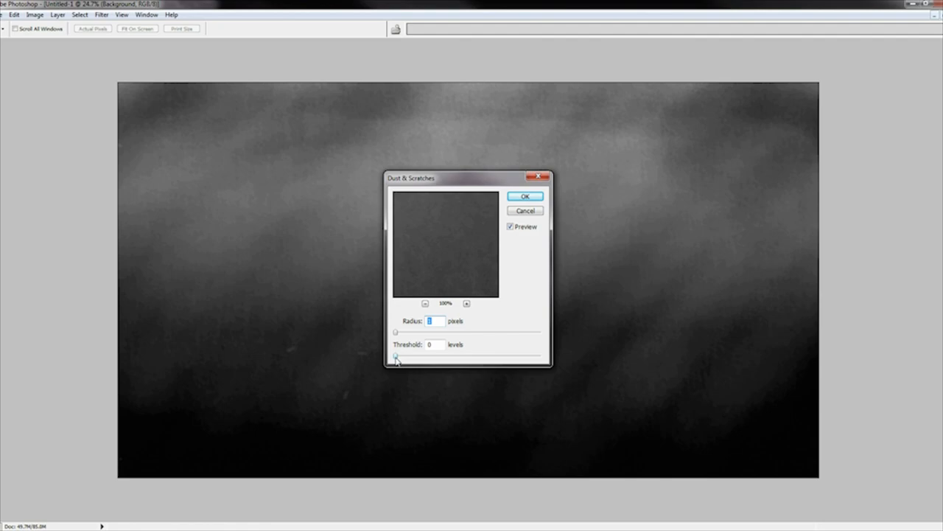
Step: Remove specks with Dust & Scratches, paint faint light streaks, then add monochrome Gaussian noise
{"action": "left_click", "coordinate": [525, 196]}
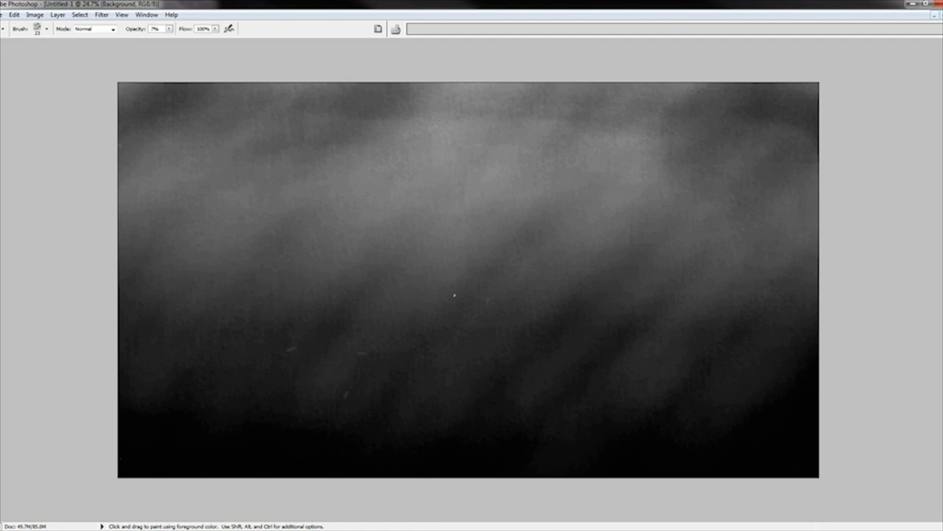
{"action": "left_click", "coordinate": [101, 14]}
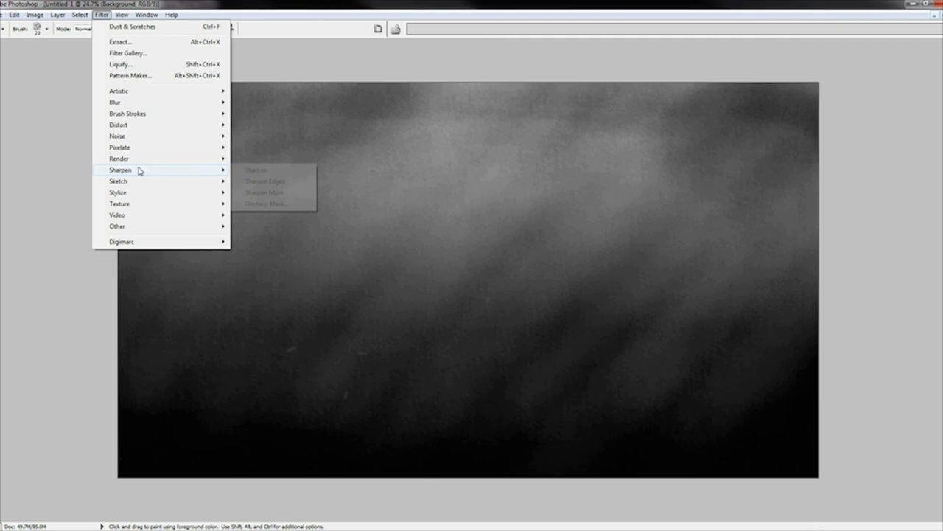
{"action": "left_click", "coordinate": [117, 136]}
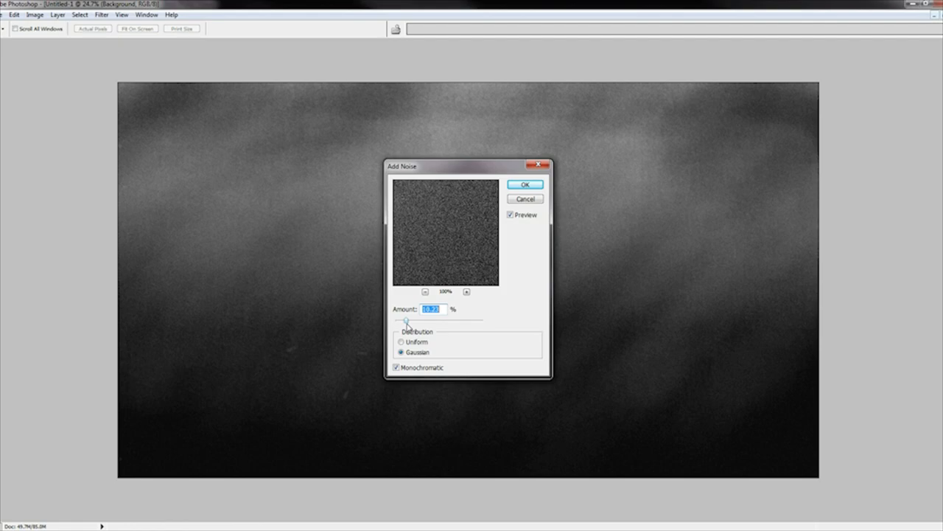
{"action": "left_click", "coordinate": [525, 184]}
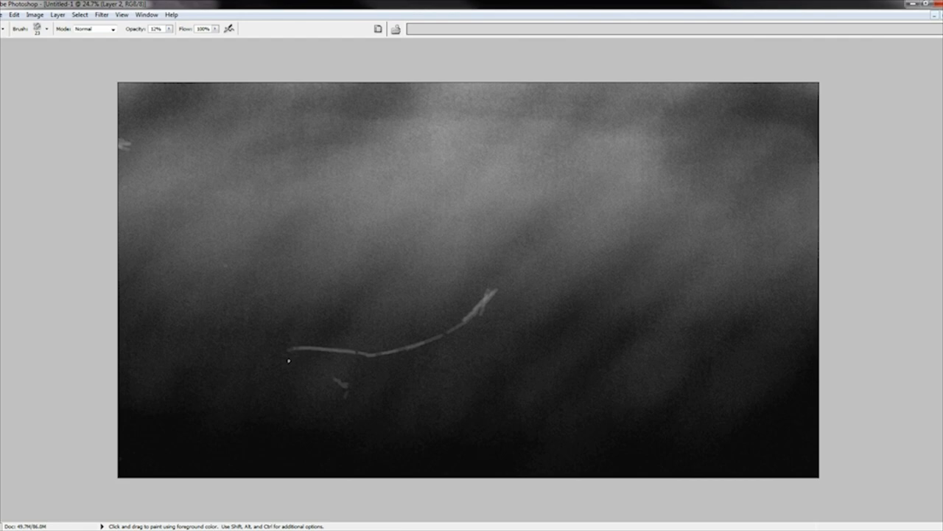
Step: Sketch the shark's snout and jaw, then lighten the upper jaw, lower head edge and mouth line
{"action": "left_click_drag", "start_coordinate": [287, 350], "coordinate": [325, 426]}
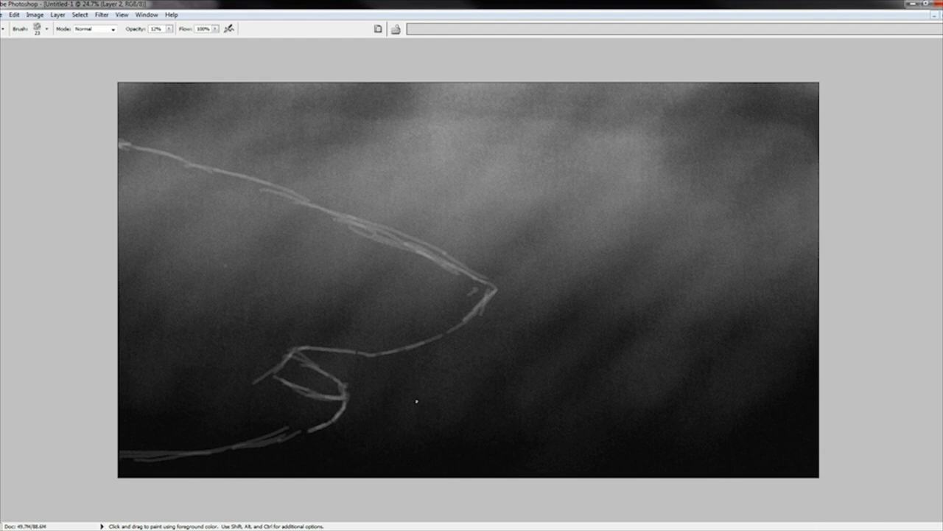
{"action": "left_click", "coordinate": [363, 289]}
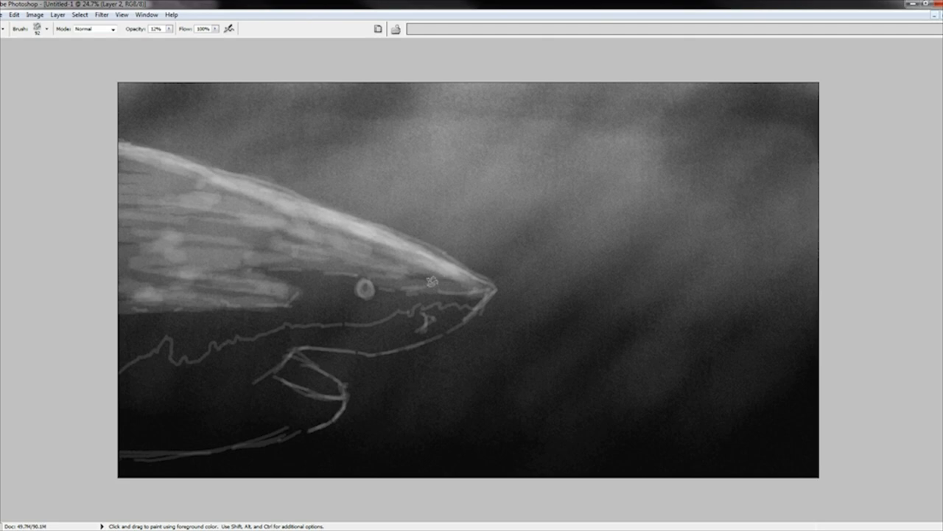
{"action": "left_click_drag", "start_coordinate": [431, 284], "coordinate": [155, 358]}
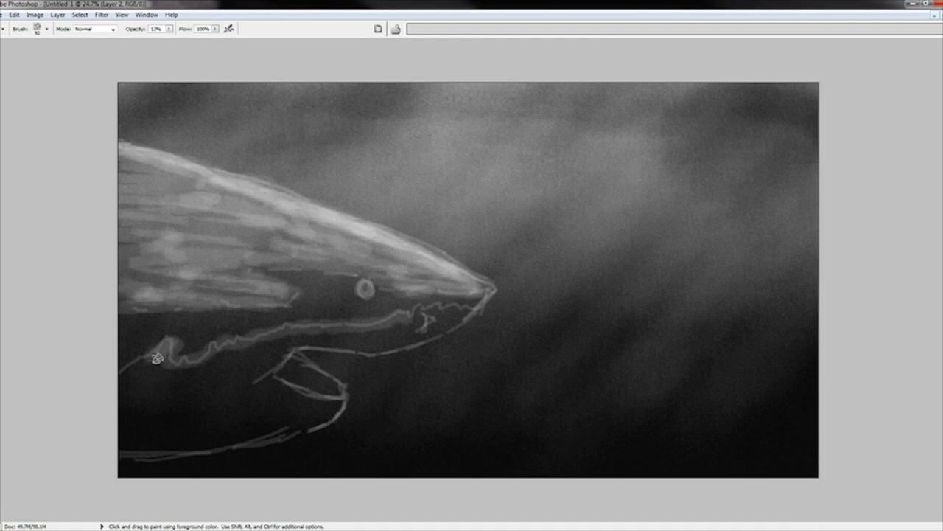
{"action": "left_click_drag", "start_coordinate": [154, 361], "coordinate": [439, 317]}
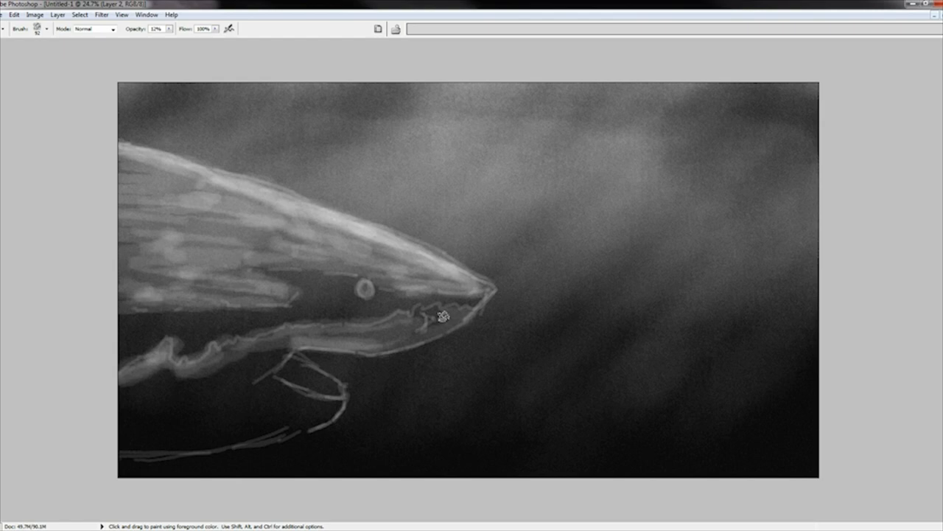
{"action": "left_click_drag", "start_coordinate": [443, 317], "coordinate": [111, 385]}
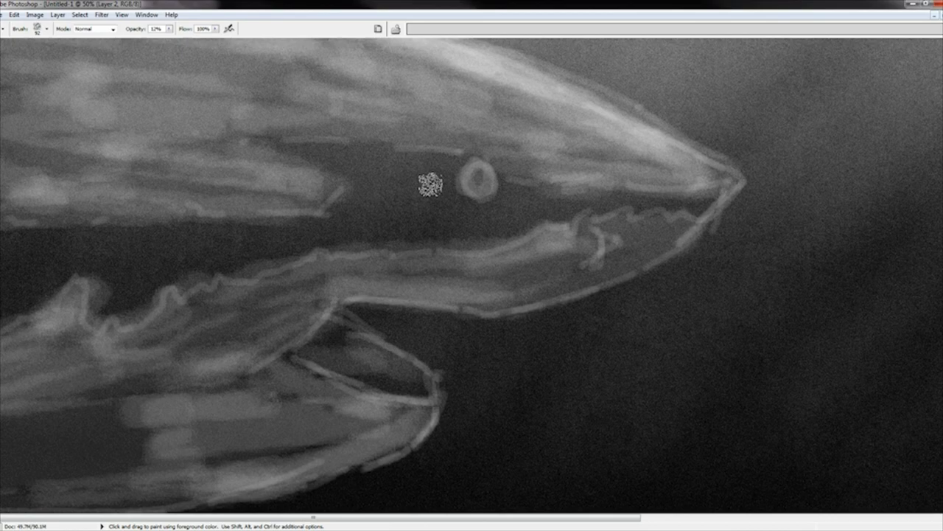
Step: Fill the shark's eye with solid black brush strokes
{"action": "left_click_drag", "start_coordinate": [430, 185], "coordinate": [359, 188]}
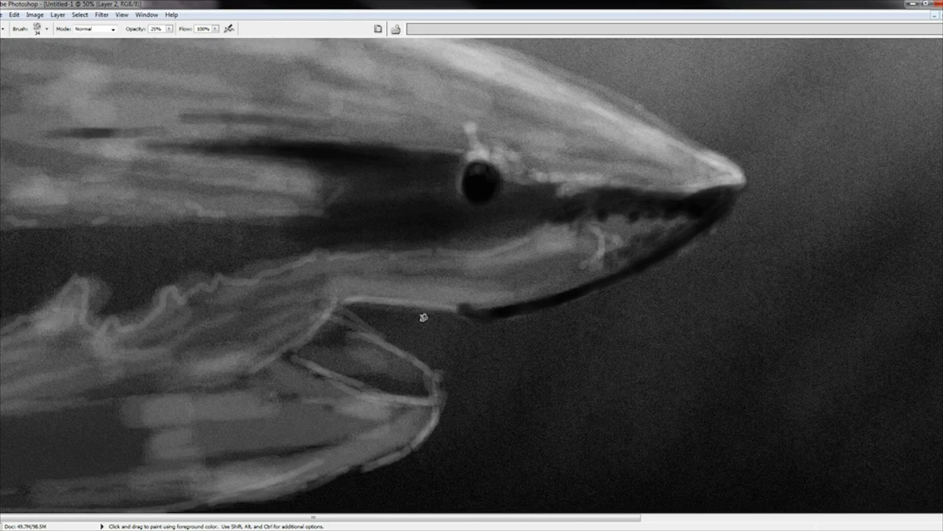
Step: Dab dark shading onto the lower jaw and blend it with light low-opacity strokes
{"action": "left_click", "coordinate": [170, 29]}
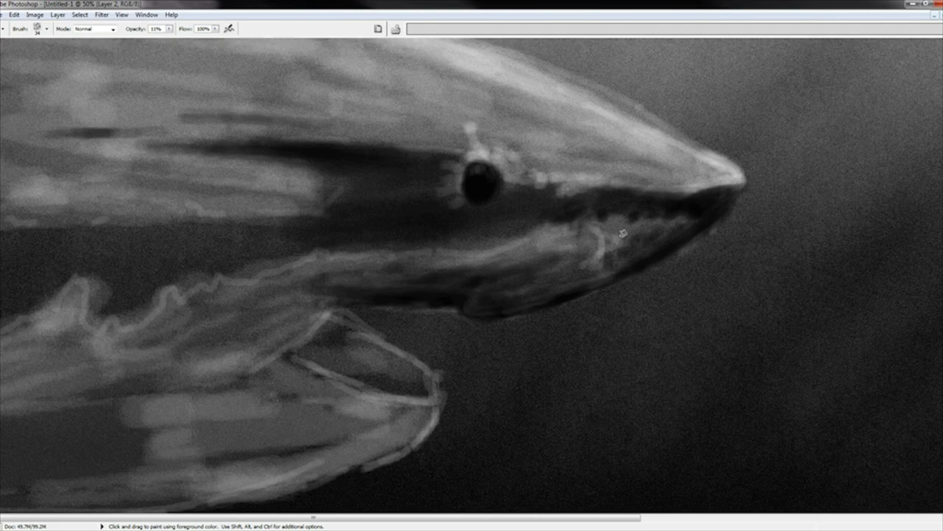
{"action": "left_click_drag", "start_coordinate": [623, 233], "coordinate": [586, 273]}
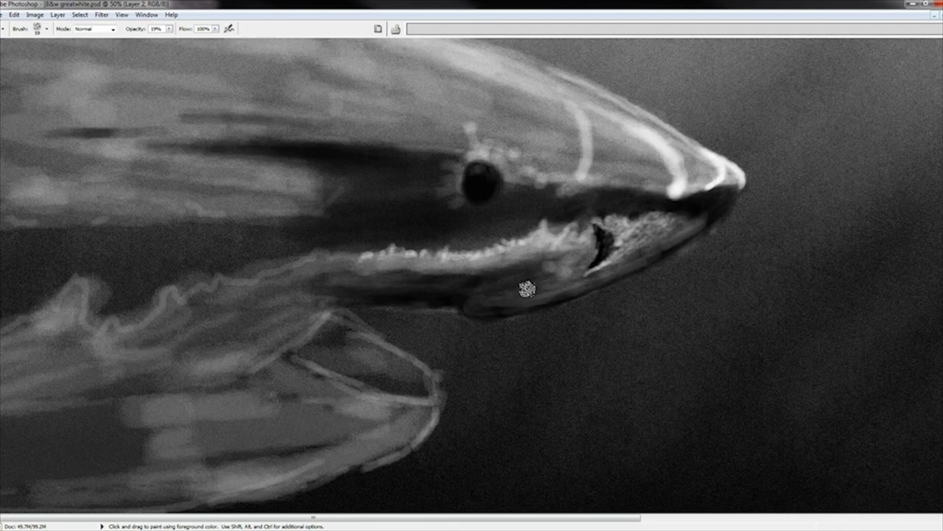
Step: Paint textured light shading under the shark's snout
{"action": "left_click_drag", "start_coordinate": [523, 288], "coordinate": [347, 295]}
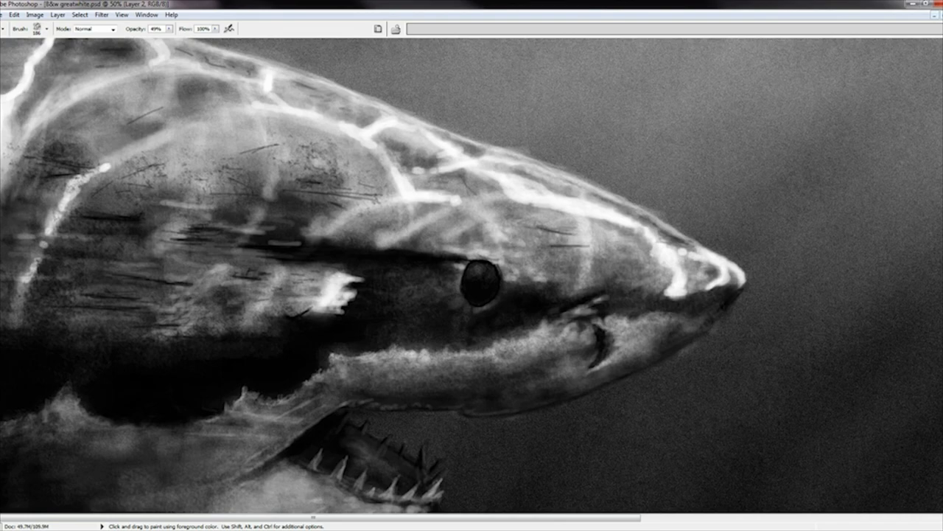
Step: Open the Brush Preset picker to choose a finer brush size
{"action": "left_click", "coordinate": [49, 29]}
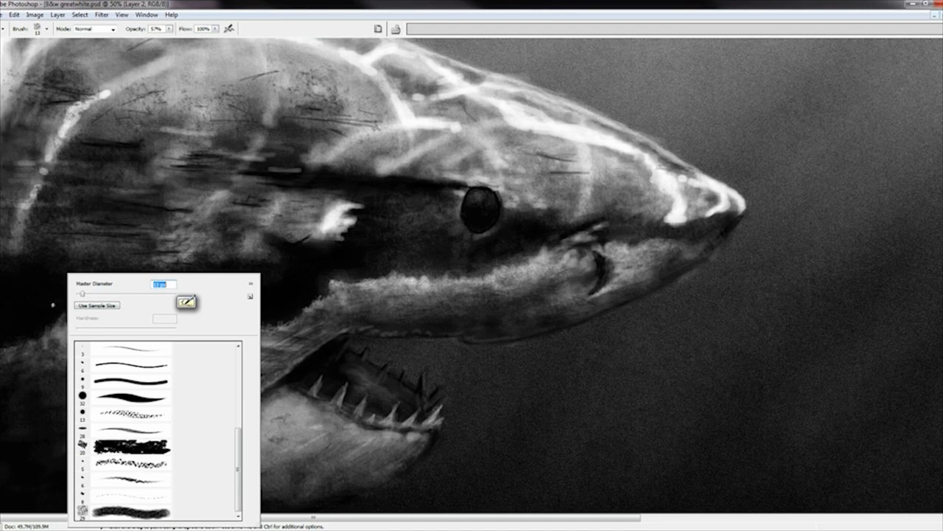